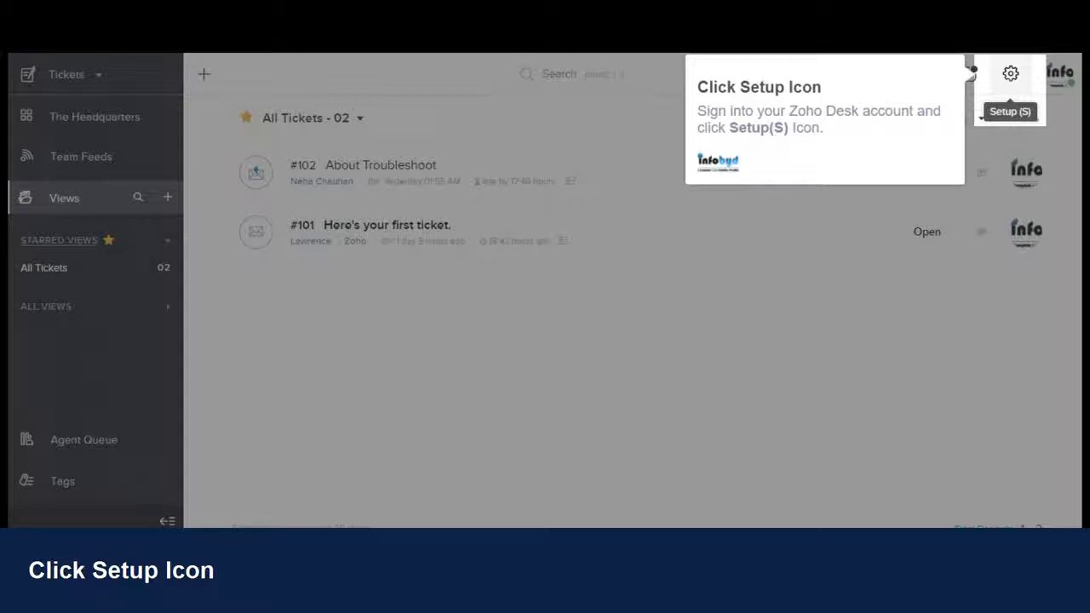
Reach the Support Email Address page through Setup and the Email channel settings.
left_click(1010, 73)
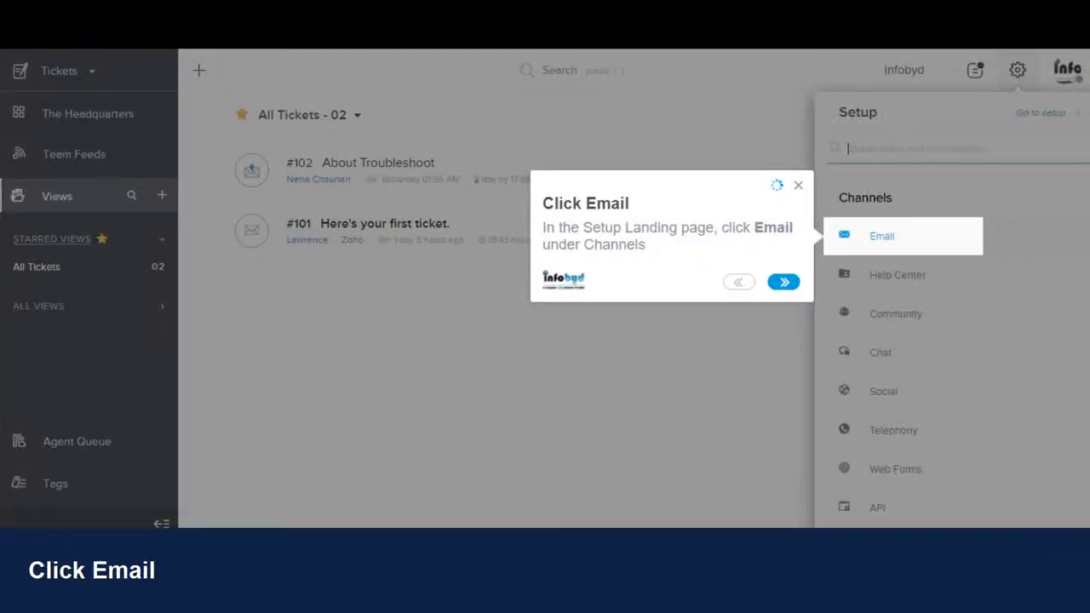
left_click(883, 235)
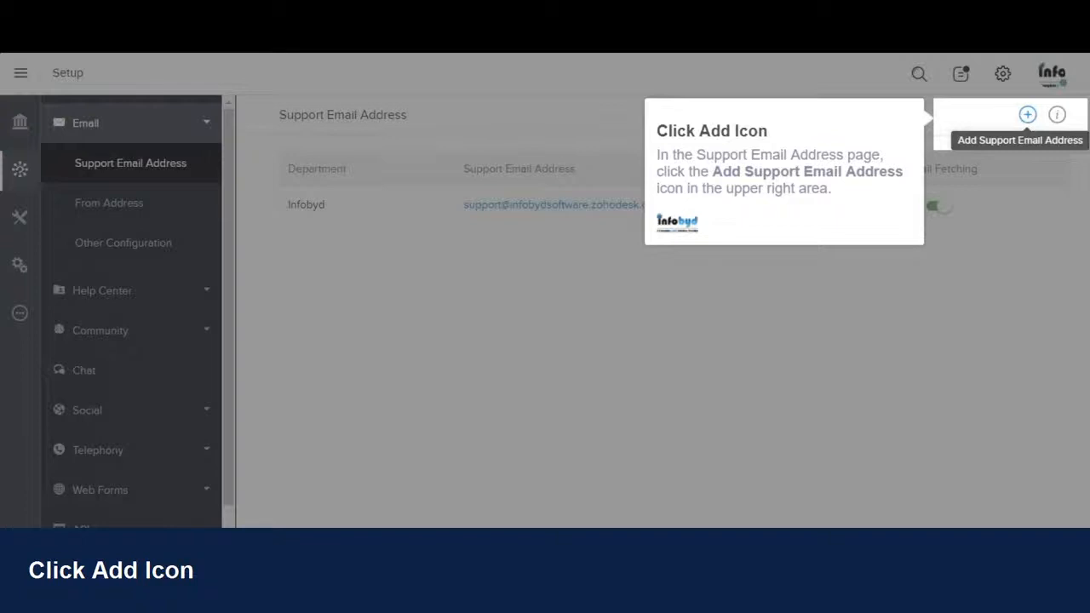
left_click(1027, 114)
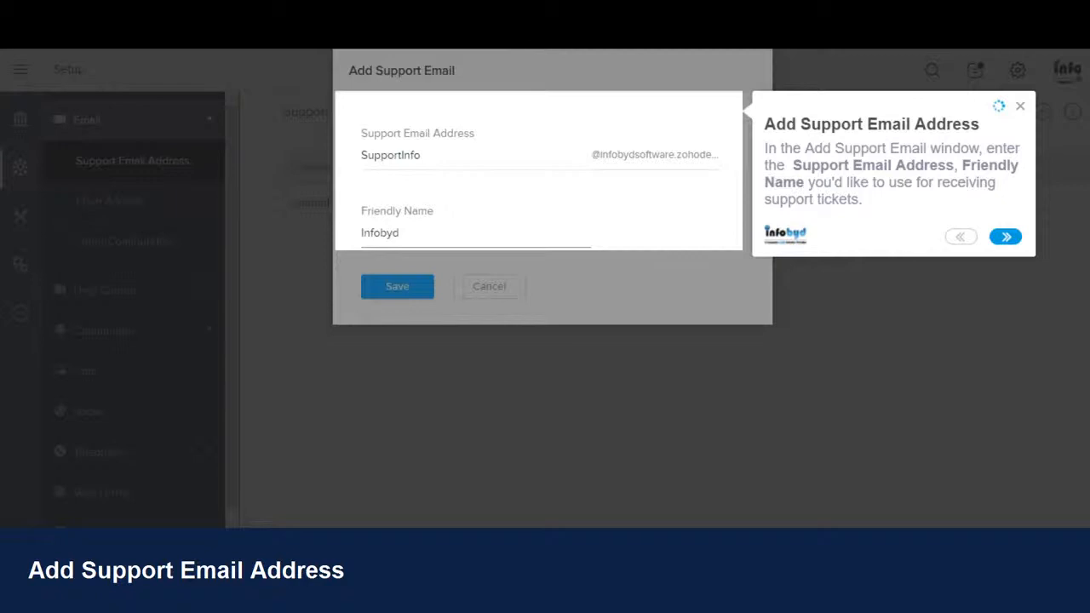
left_click(1005, 235)
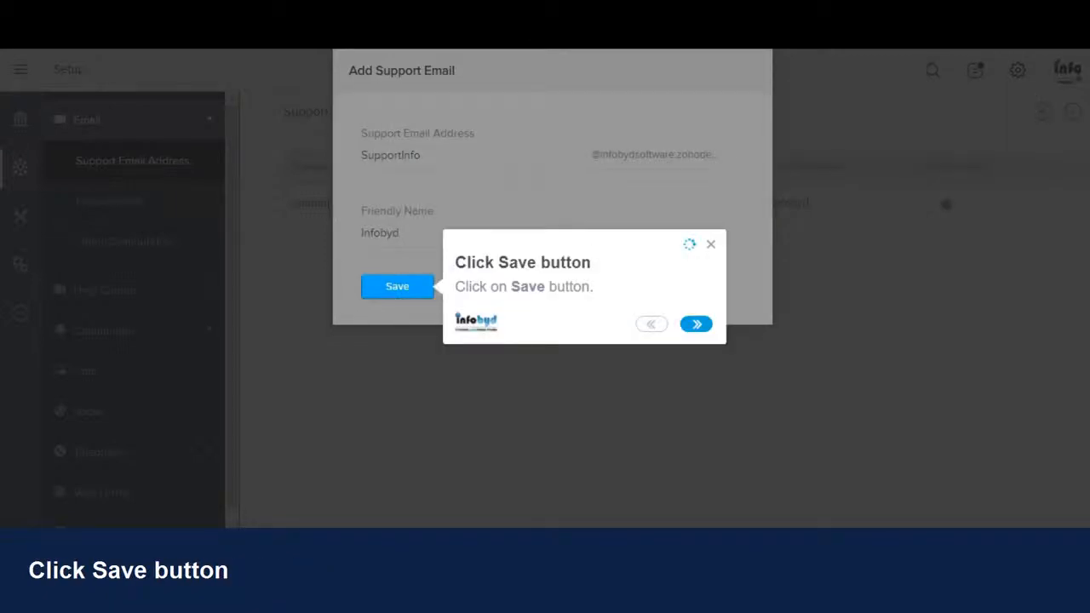
left_click(397, 286)
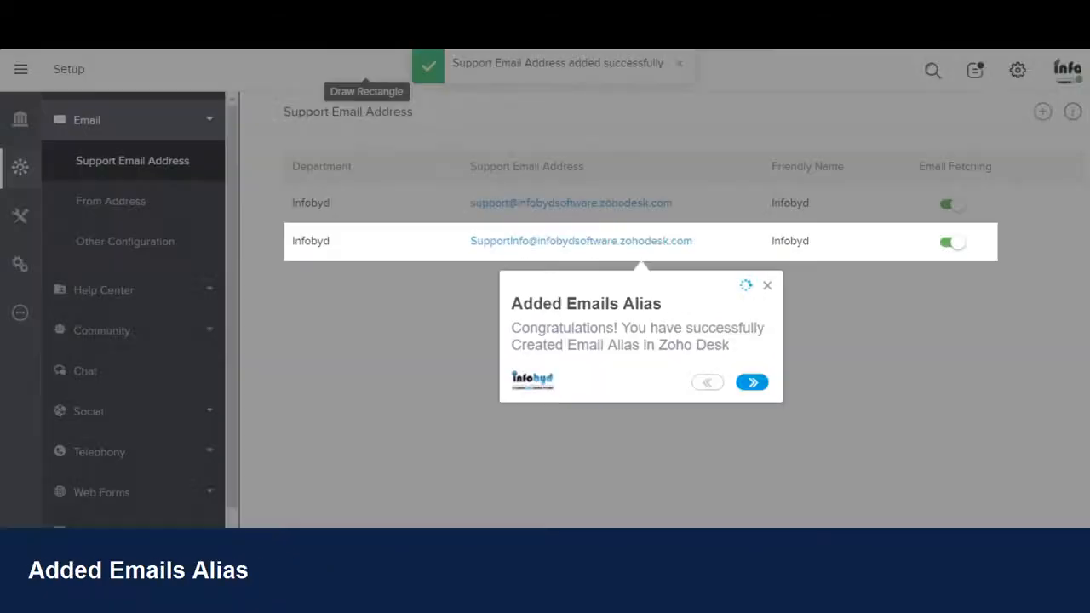